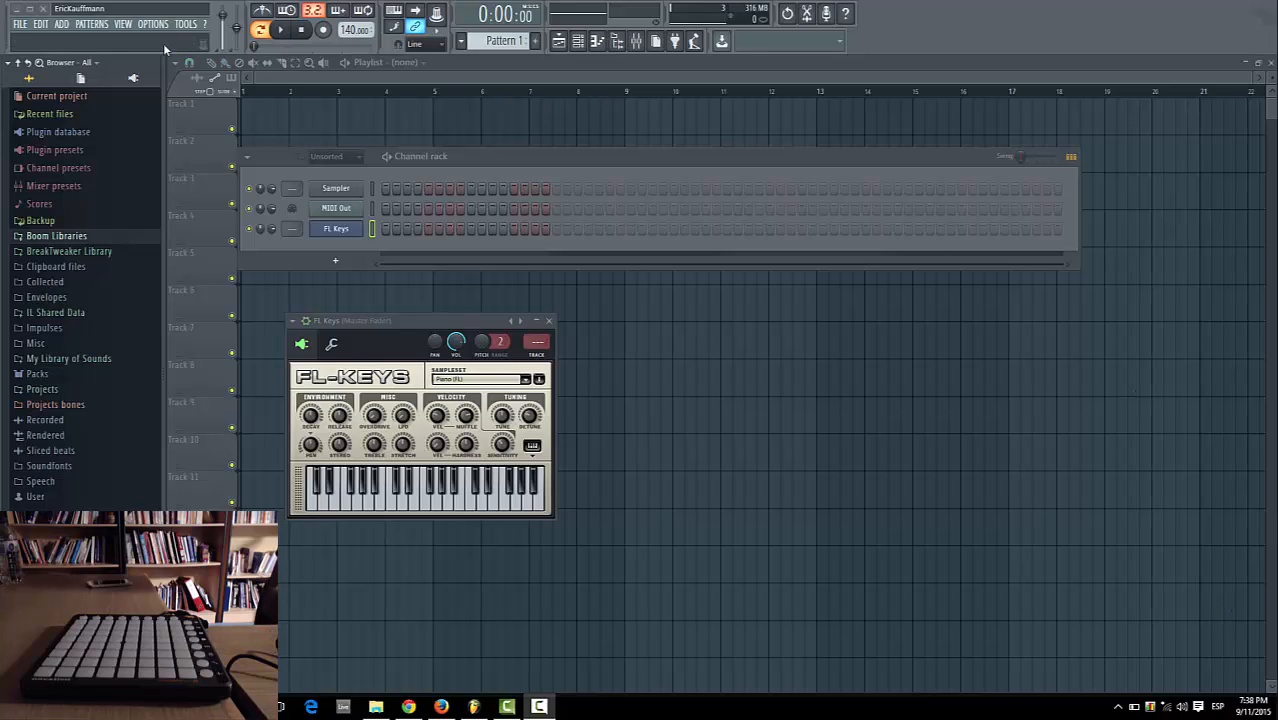
Step: Bring up the Options menu from the top menu bar
click(152, 24)
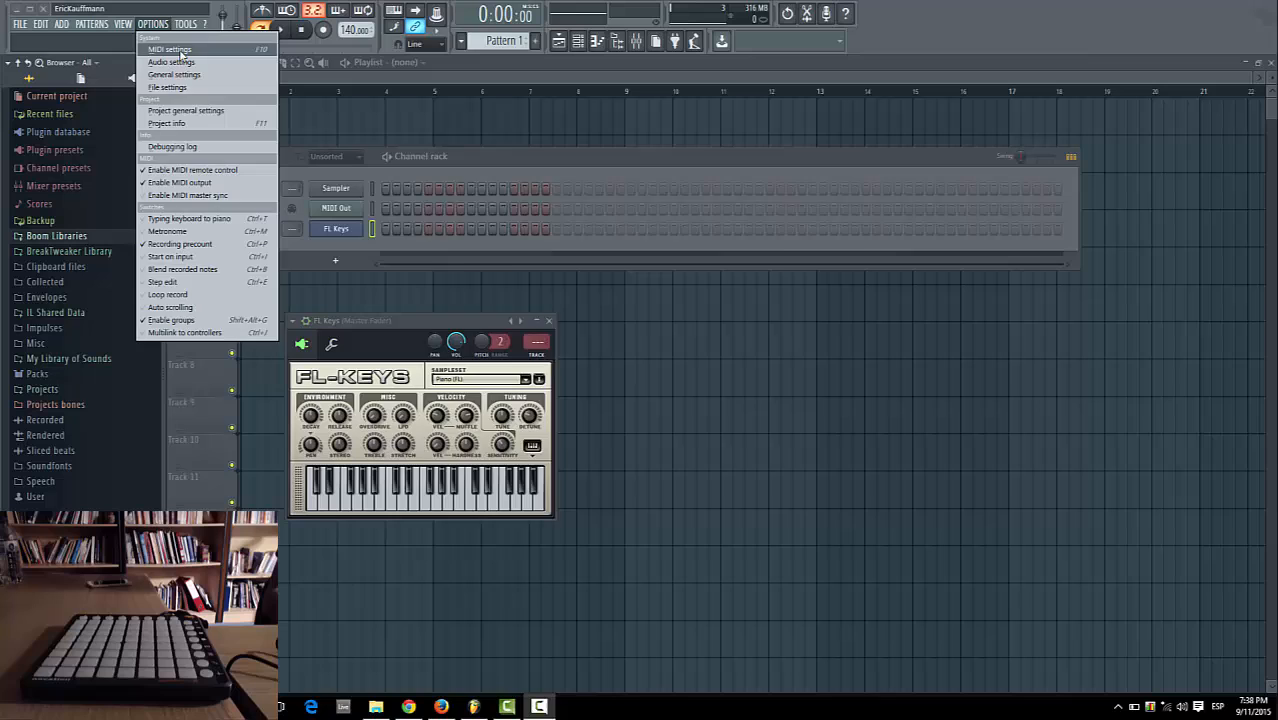
Step: Enable Launchpad S as MIDI input on port 115 matching its output, then close Settings
click(172, 48)
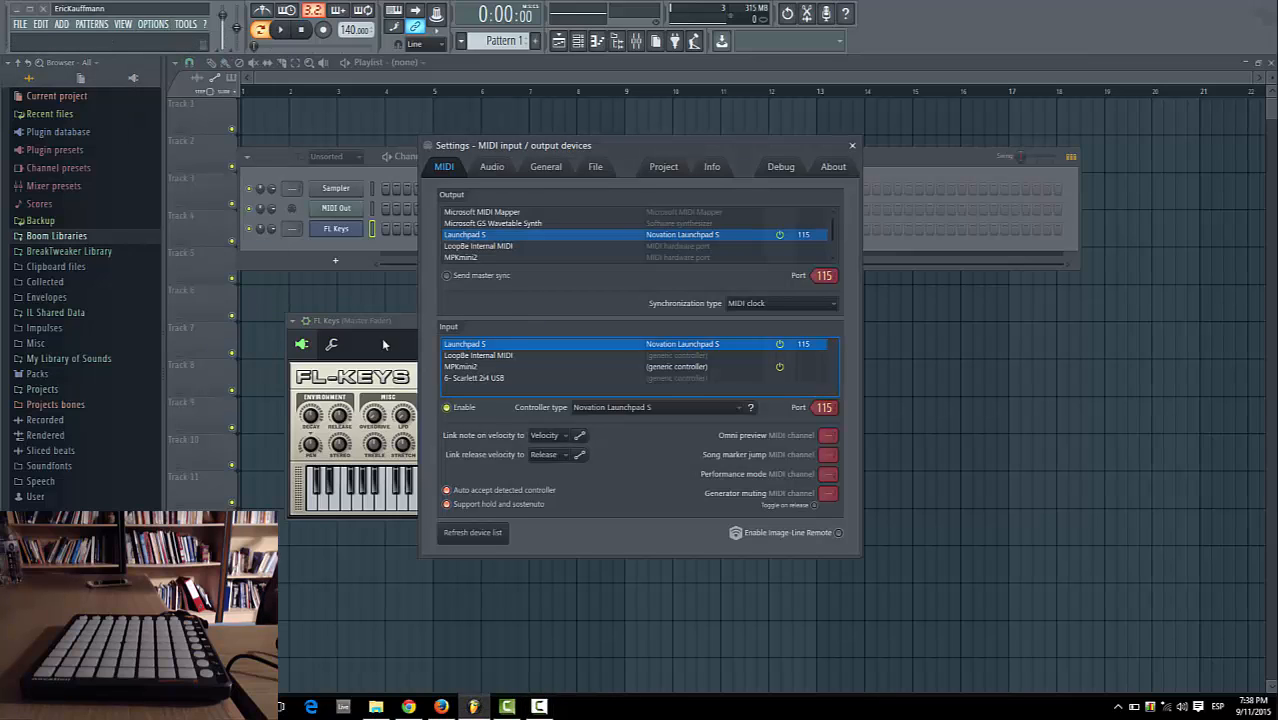
click(446, 408)
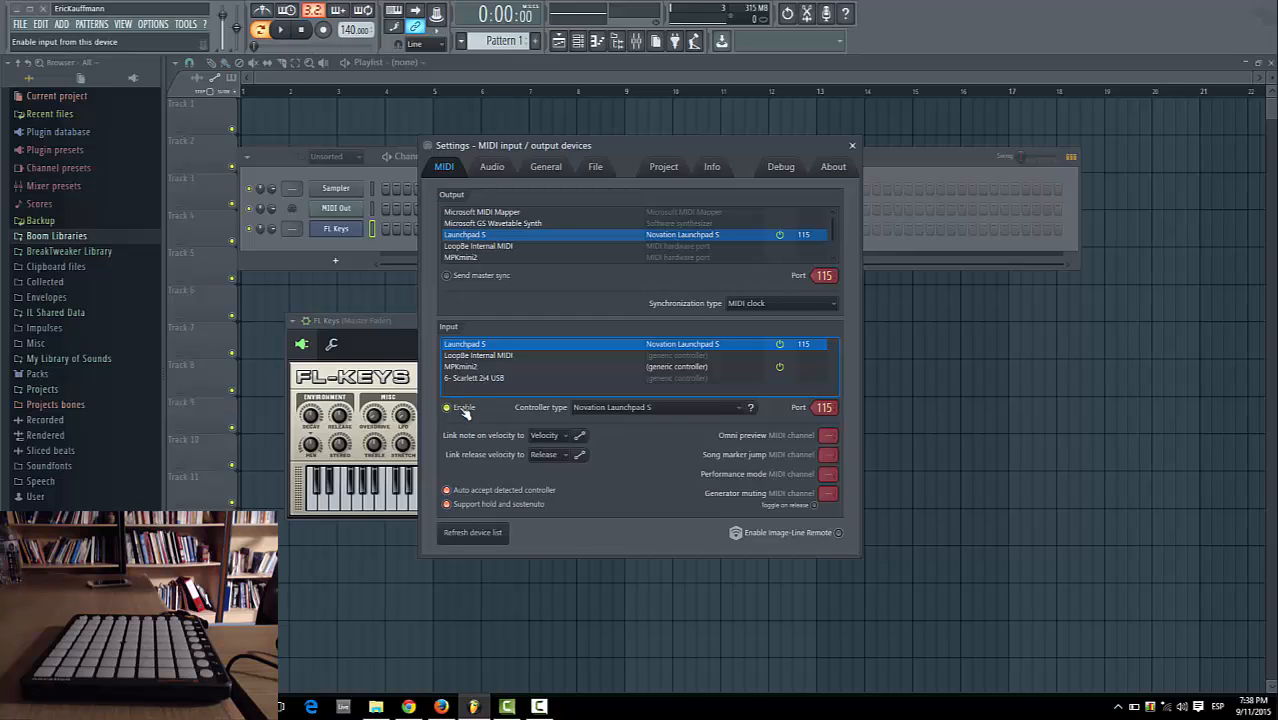
click(444, 408)
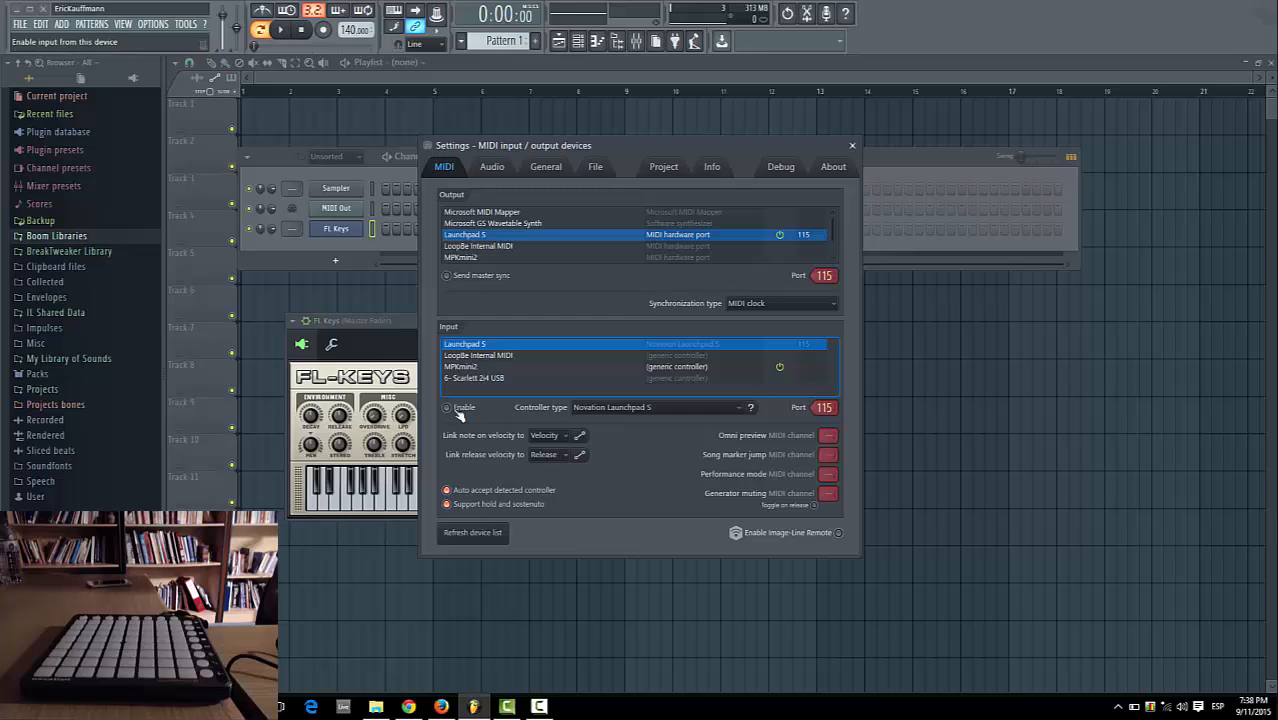
click(446, 408)
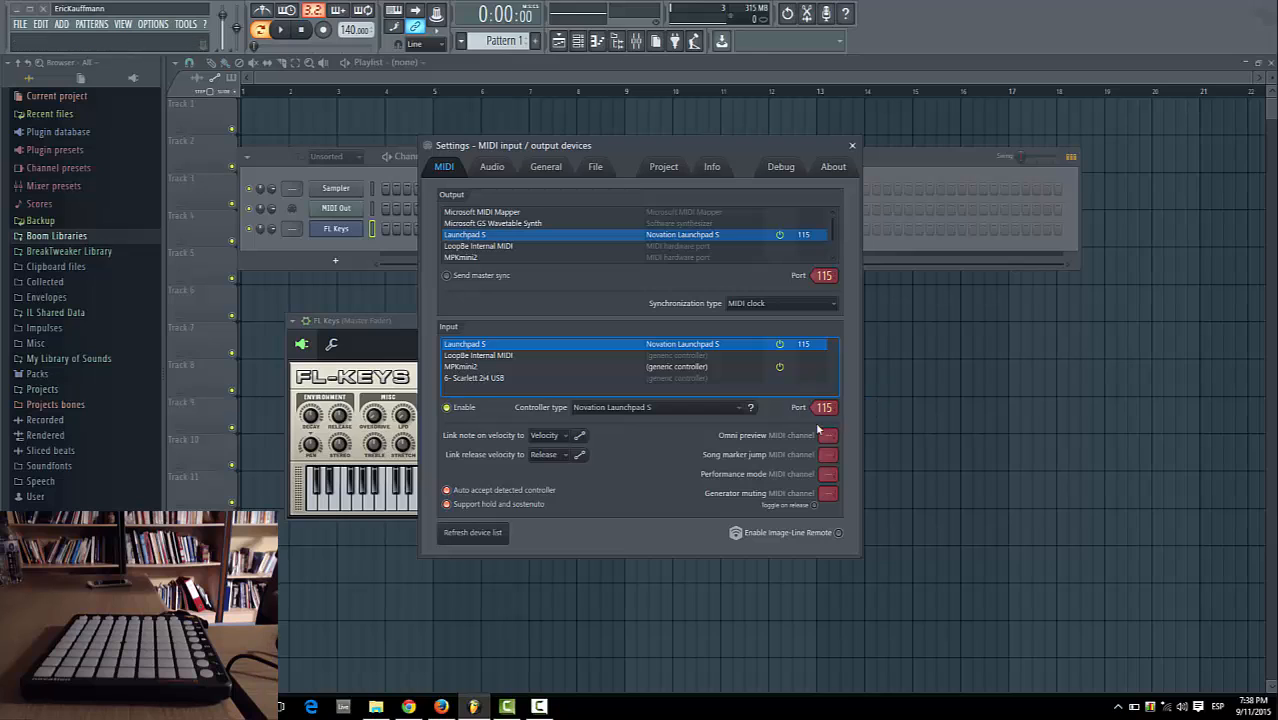
click(824, 408)
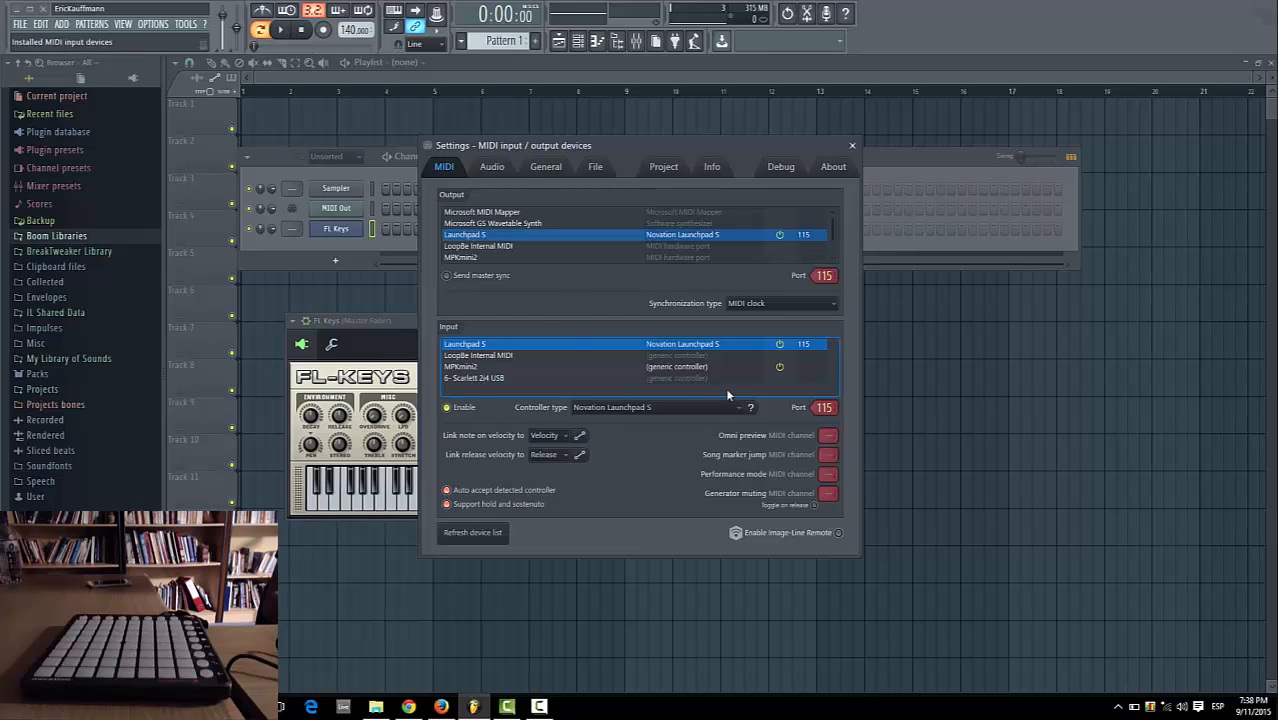
mouse_move(830, 332)
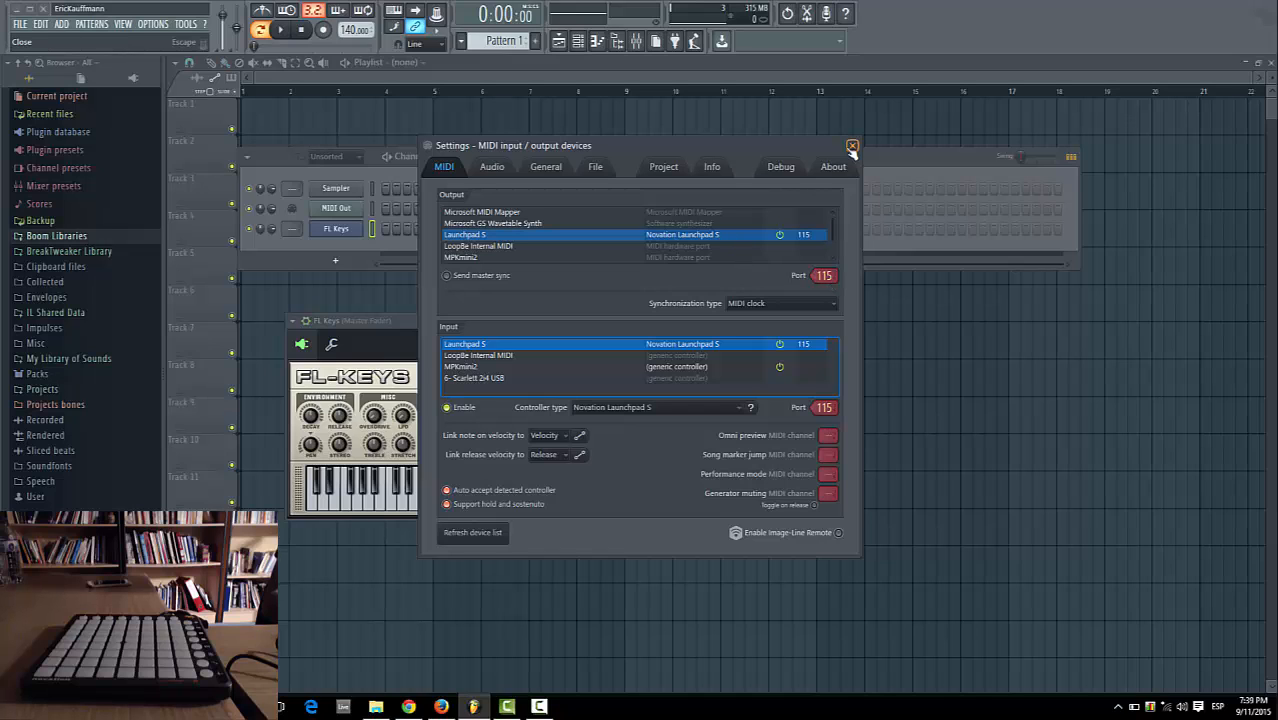
click(850, 146)
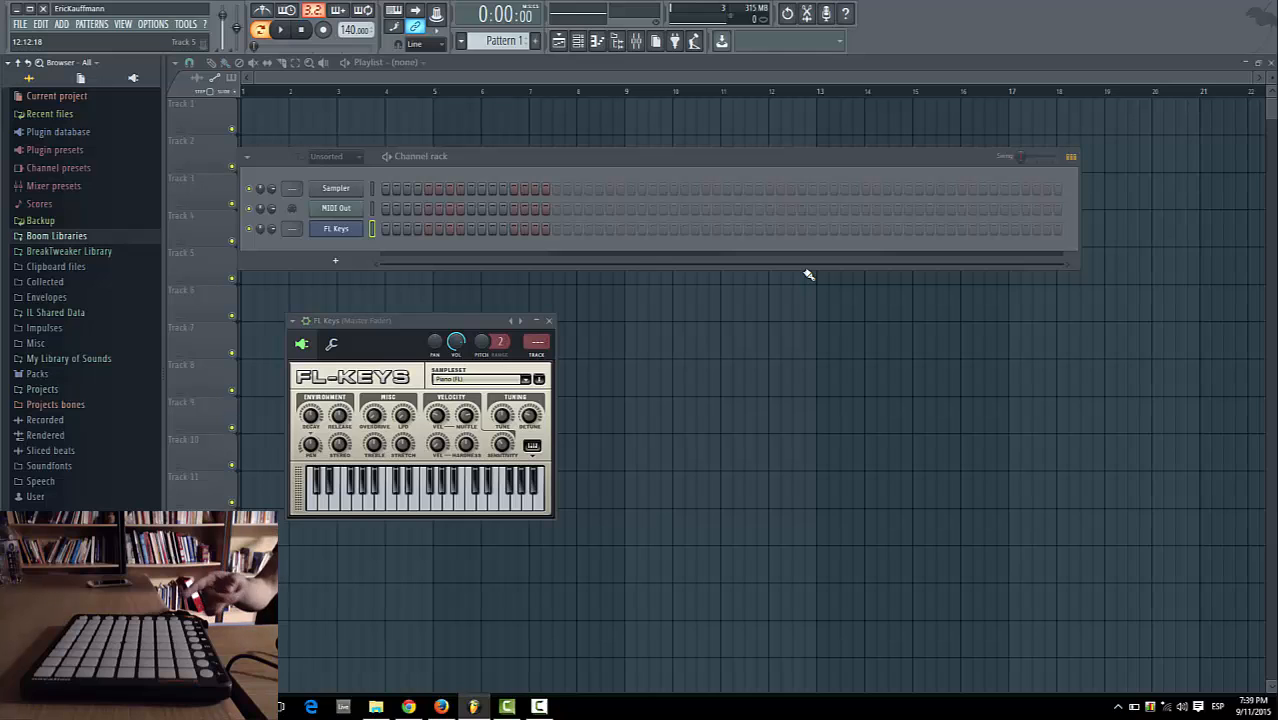